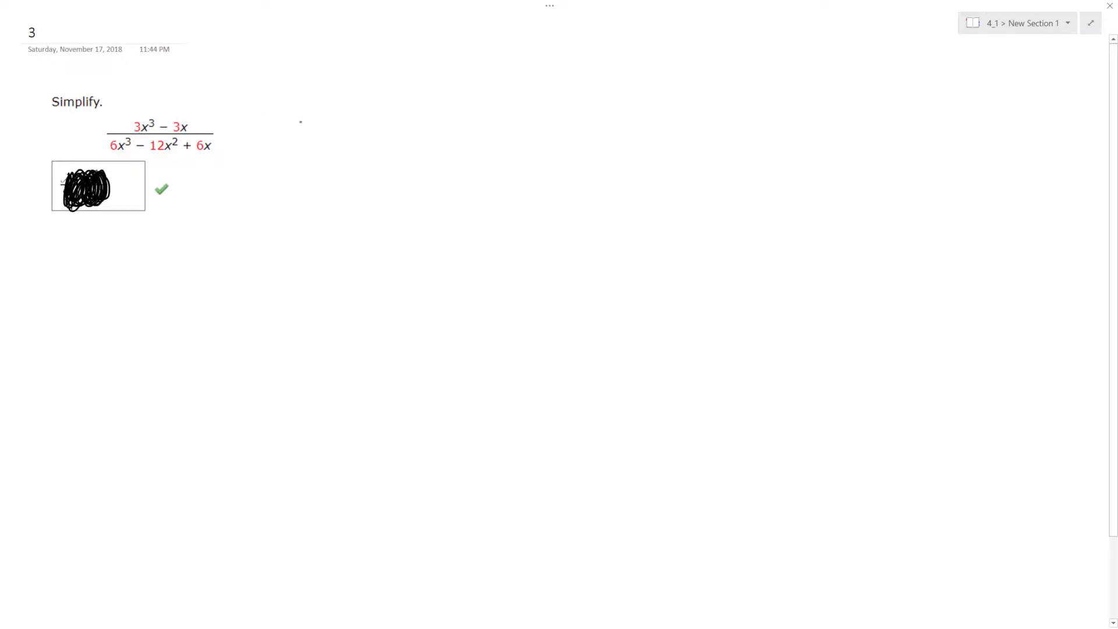
# Handwrite the numerator 3x(x²−1) and draw the fraction bar beneath it
pyautogui.moveTo(286, 142); pyautogui.dragTo(321, 147)
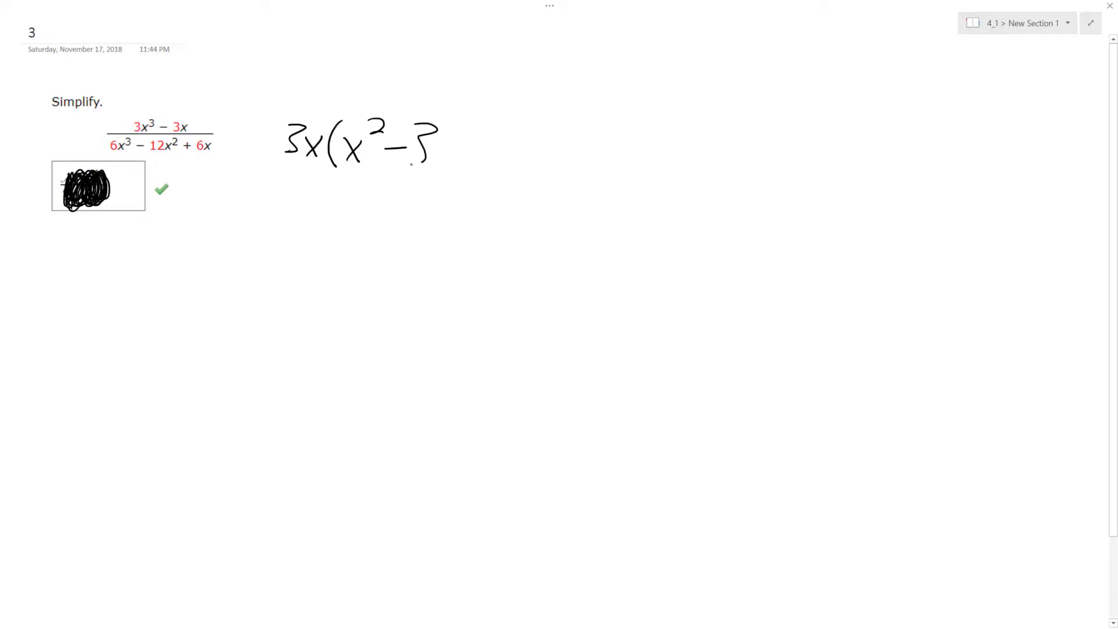
pyautogui.moveTo(424, 125); pyautogui.dragTo(417, 157)
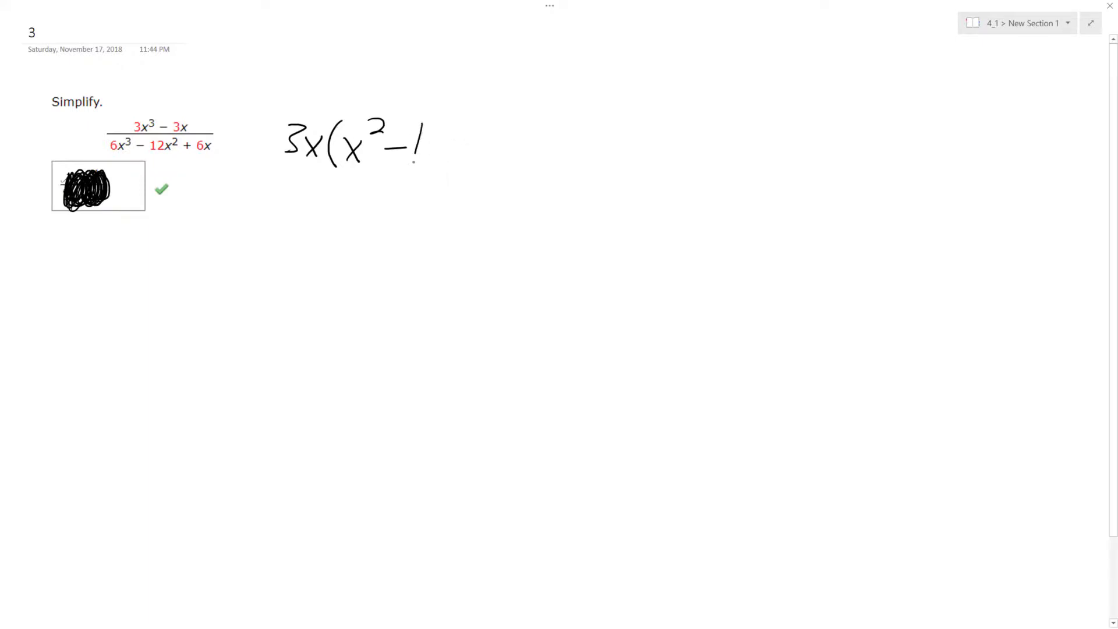
pyautogui.moveTo(249, 172); pyautogui.dragTo(517, 176)
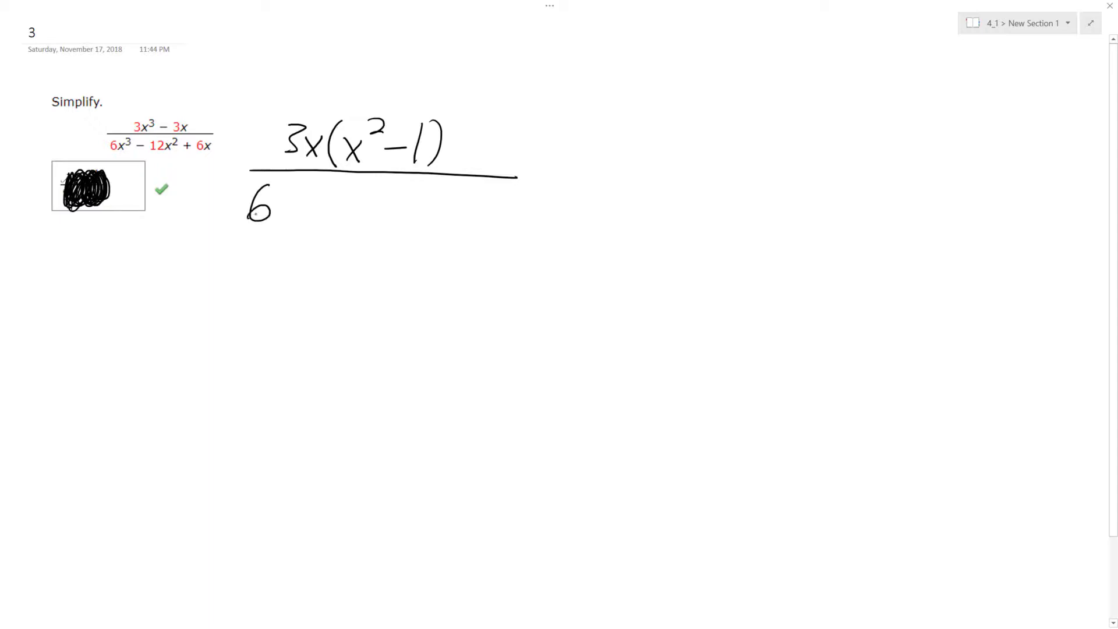
# Handwrite the denominator 6x(x²−2x+1) below the bar
pyautogui.moveTo(285, 215); pyautogui.dragTo(293, 199)
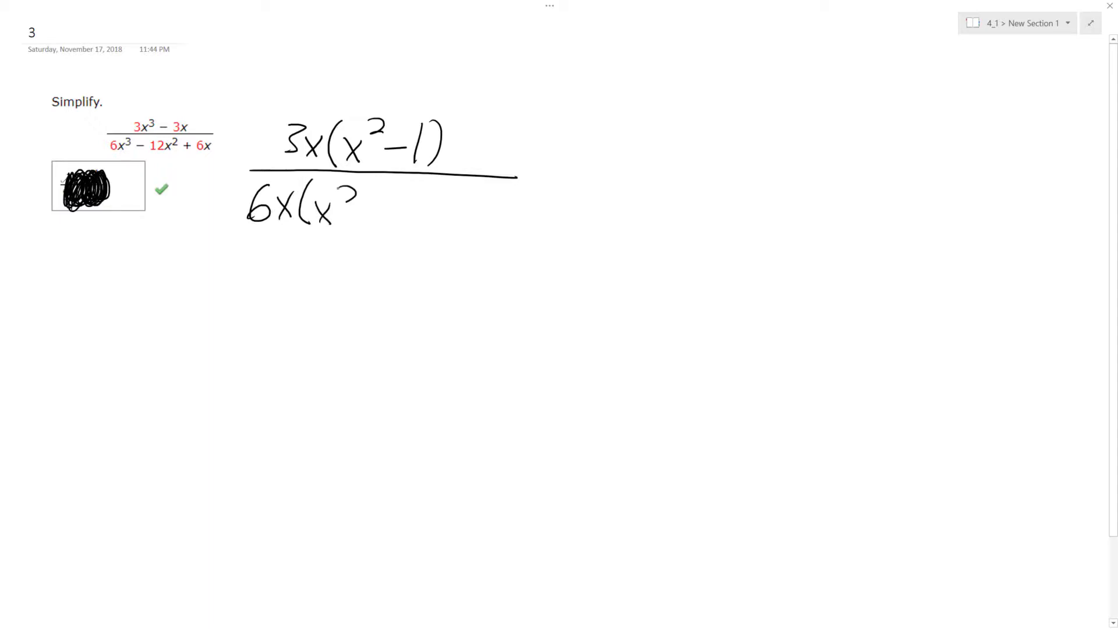
pyautogui.moveTo(367, 211); pyautogui.dragTo(428, 214)
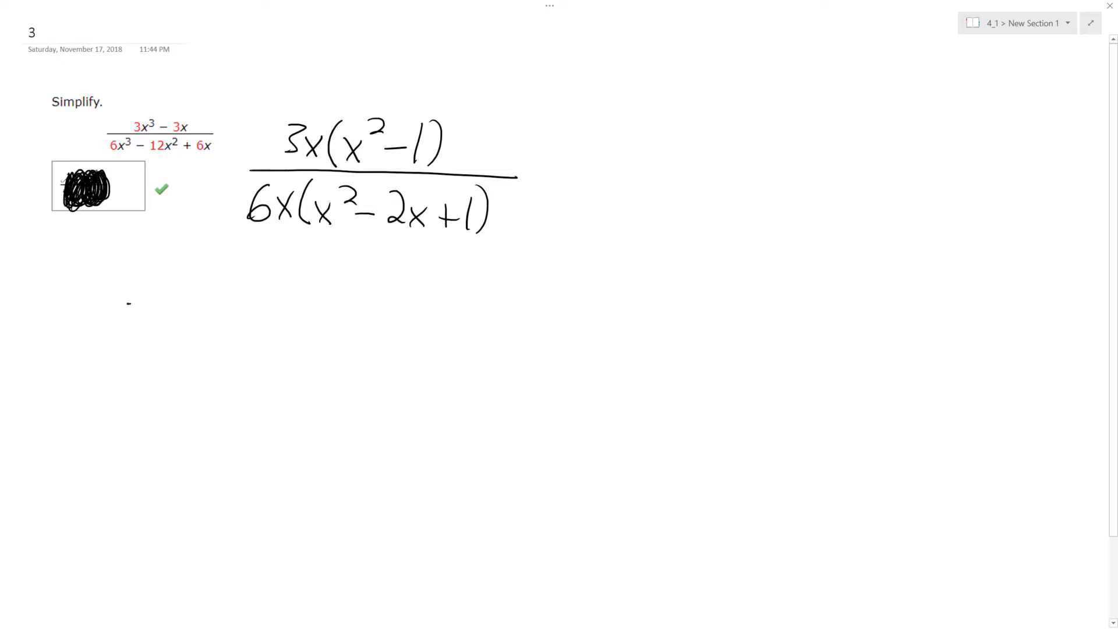
# Write 3x(x−1)(x+1) over 6x(x−1)(x−1) below and strike one denominator (x−1)
pyautogui.moveTo(131, 313); pyautogui.dragTo(203, 335)
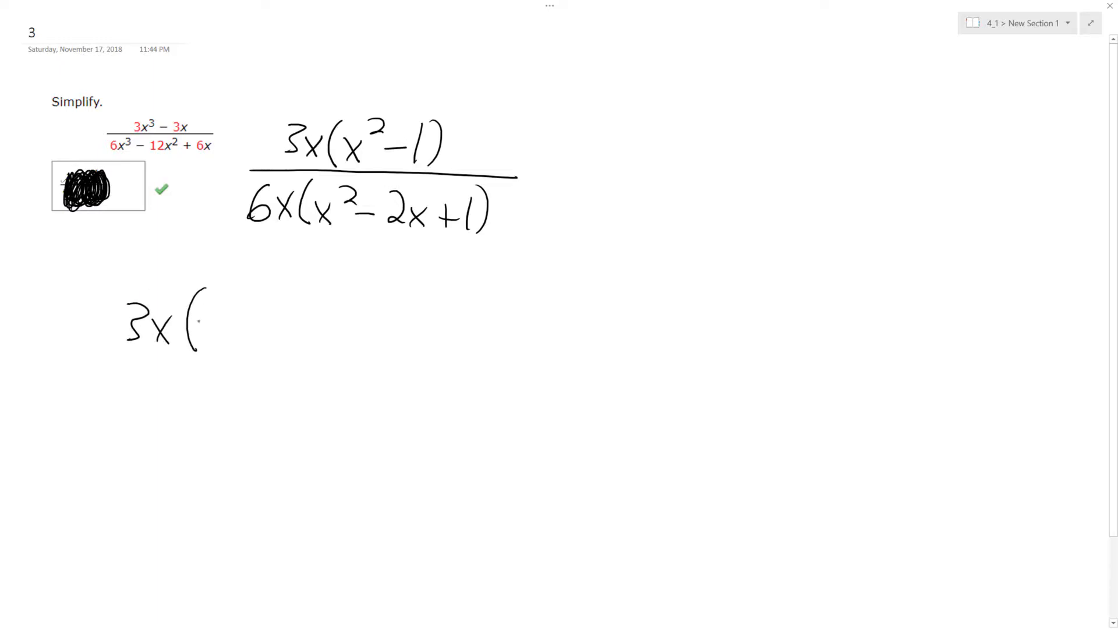
pyautogui.moveTo(199, 325); pyautogui.dragTo(328, 325)
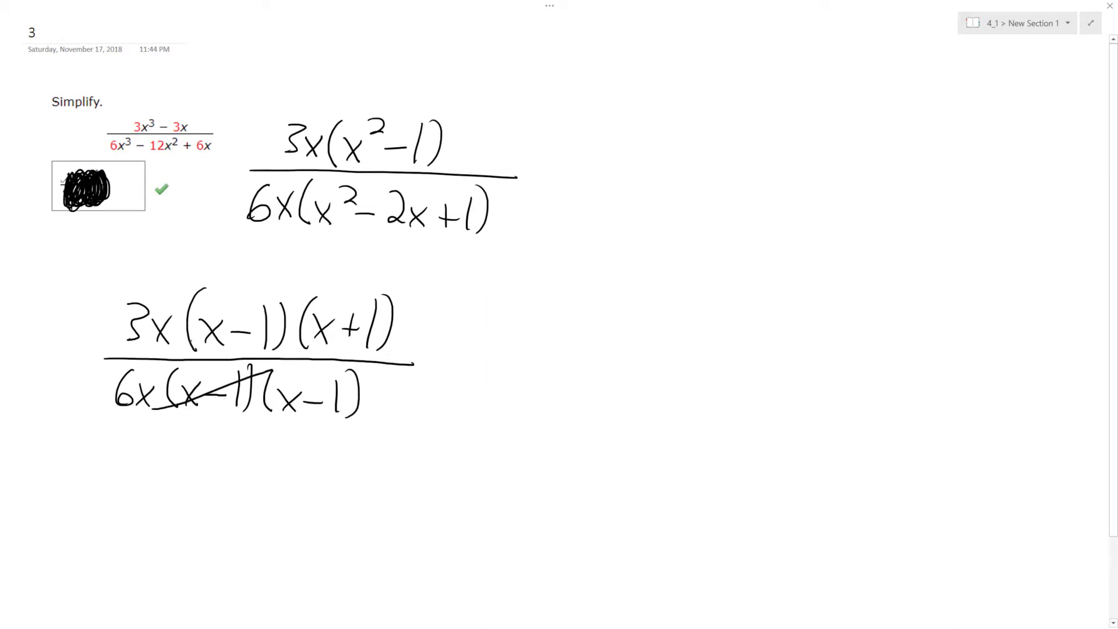
# Cross out the shared (x−1) and both x's, reducing 3 over 6 to 1 over 2
pyautogui.moveTo(185, 346); pyautogui.dragTo(292, 307)
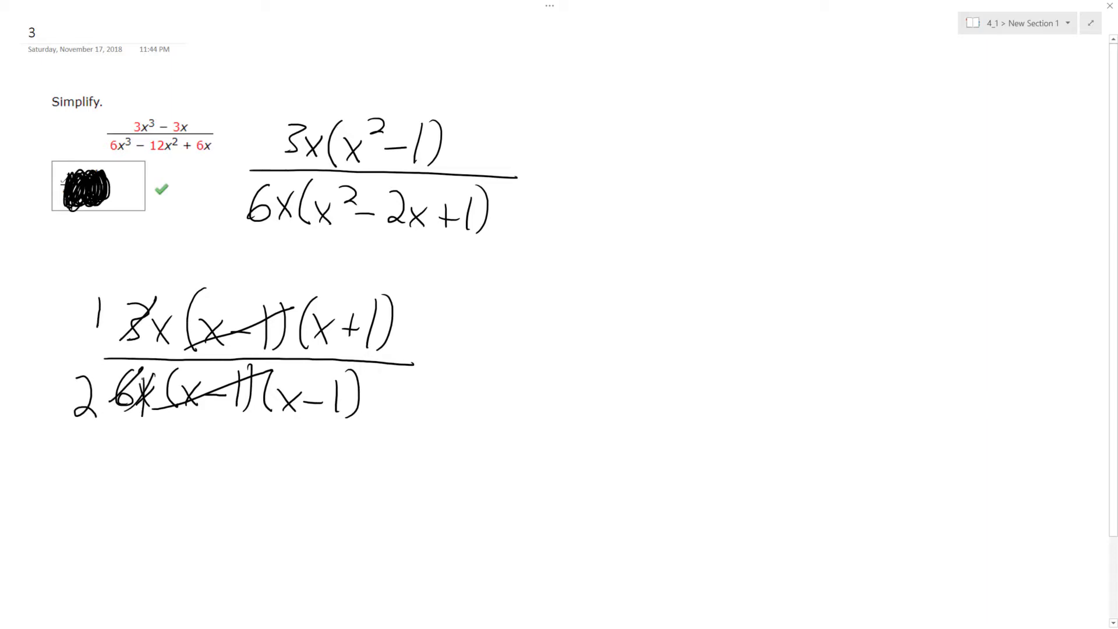
pyautogui.moveTo(142, 328); pyautogui.dragTo(151, 399)
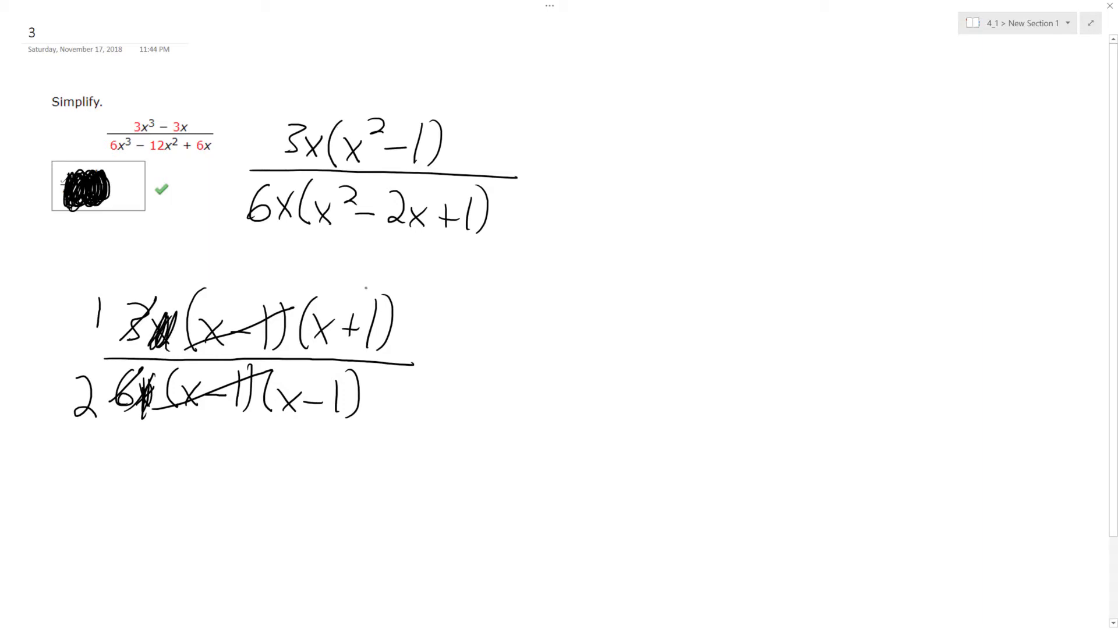